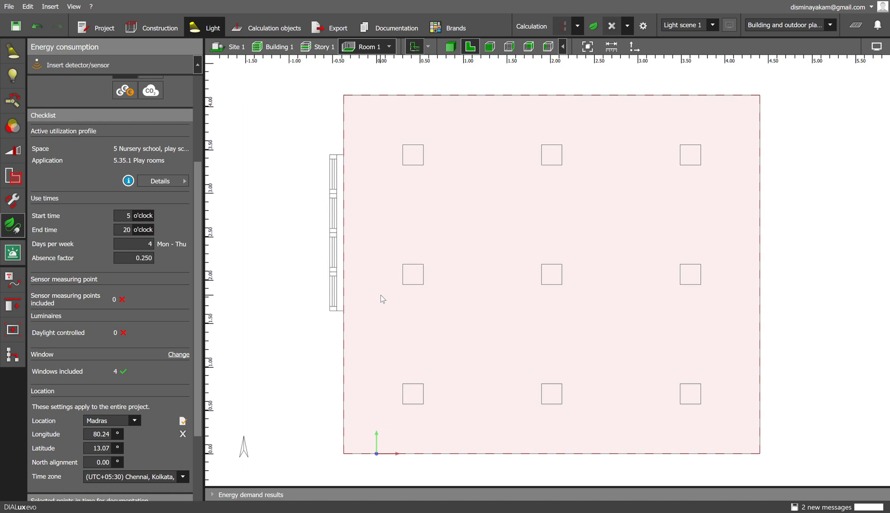
mouse_move(540, 207)
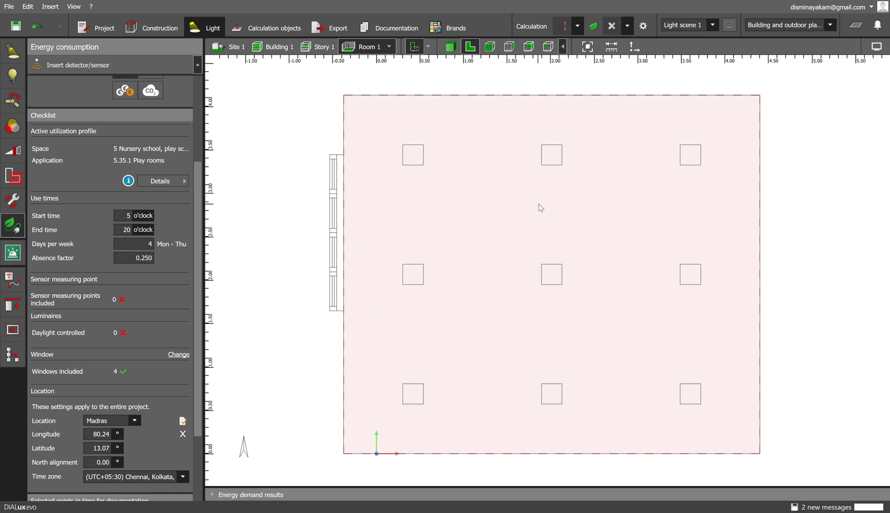
mouse_move(573, 339)
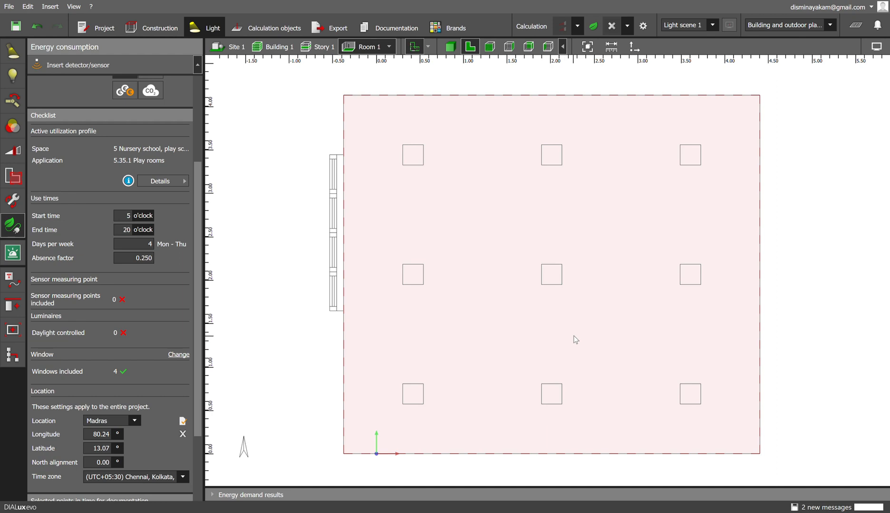
mouse_move(652, 366)
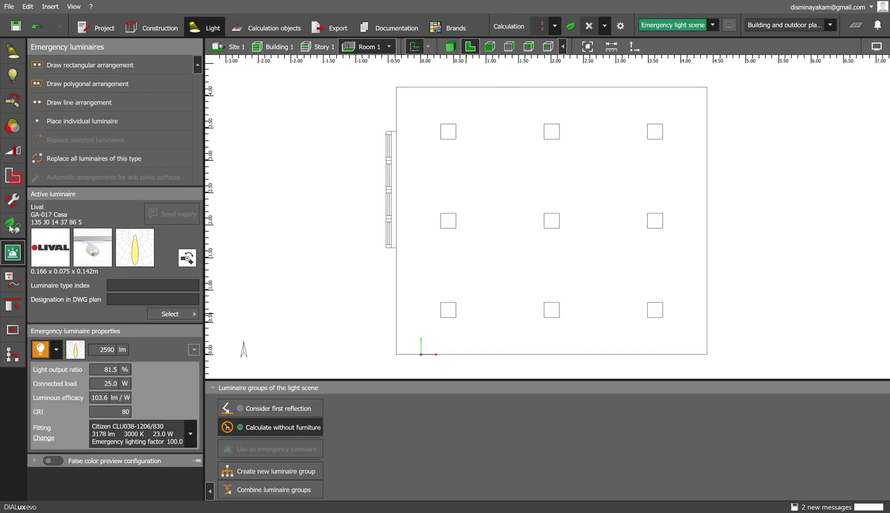
- Drop a daylight sensor near the centre of Room 1, making all nine luminaires daylight controlled
left_click(11, 224)
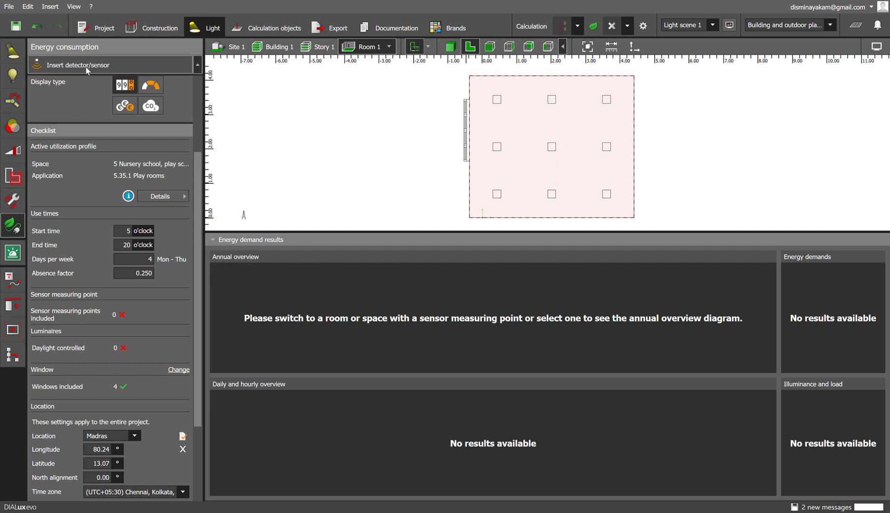
left_click(552, 146)
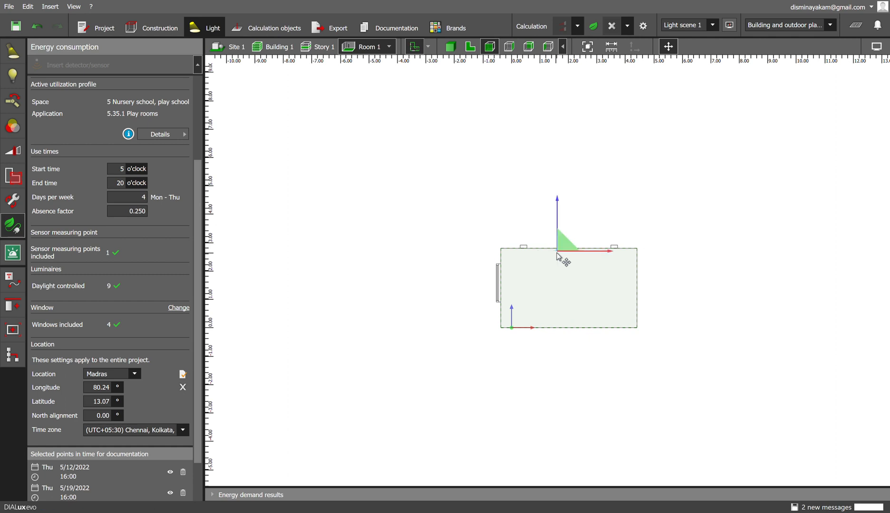
left_click(470, 47)
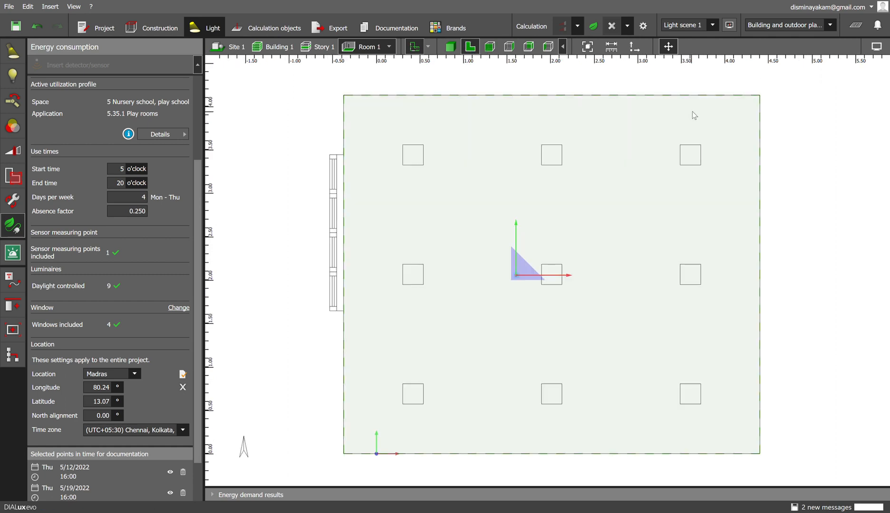
- Run the calculation, giving isolines and Room 1 energy results of 442 vs 339 kWh/a
left_click(593, 26)
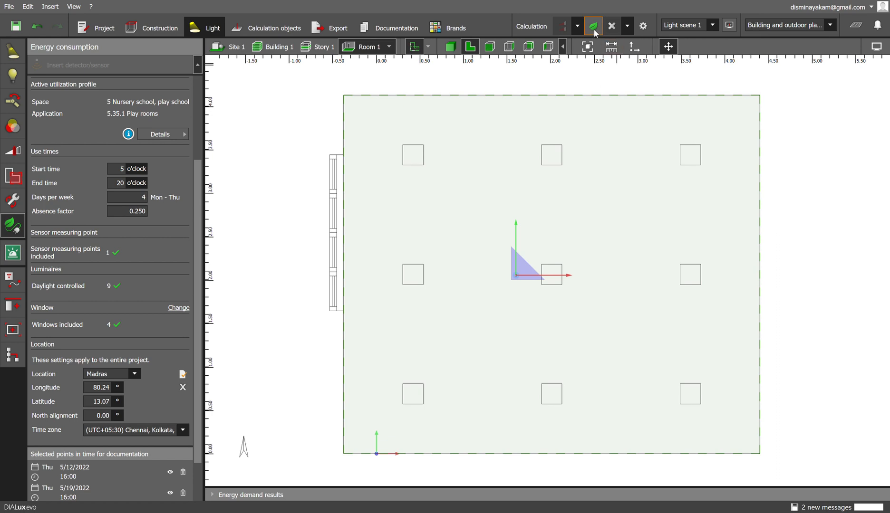
left_click(593, 26)
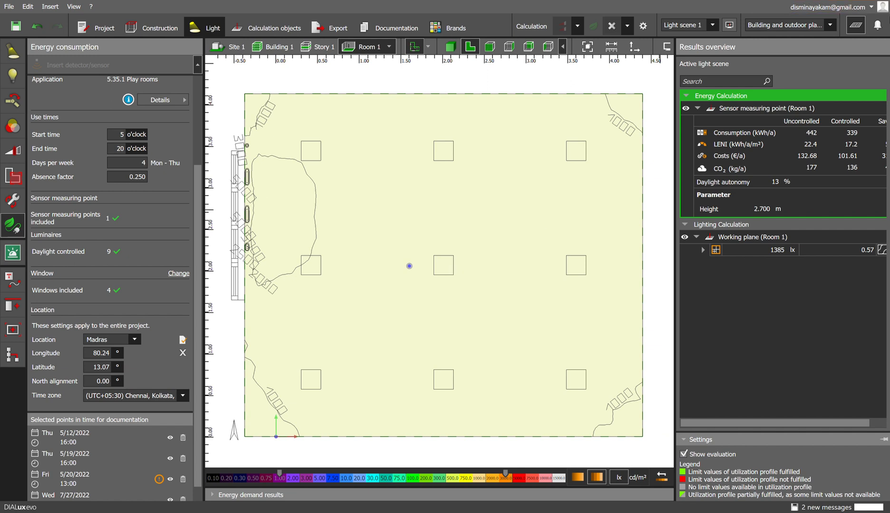
mouse_move(778, 210)
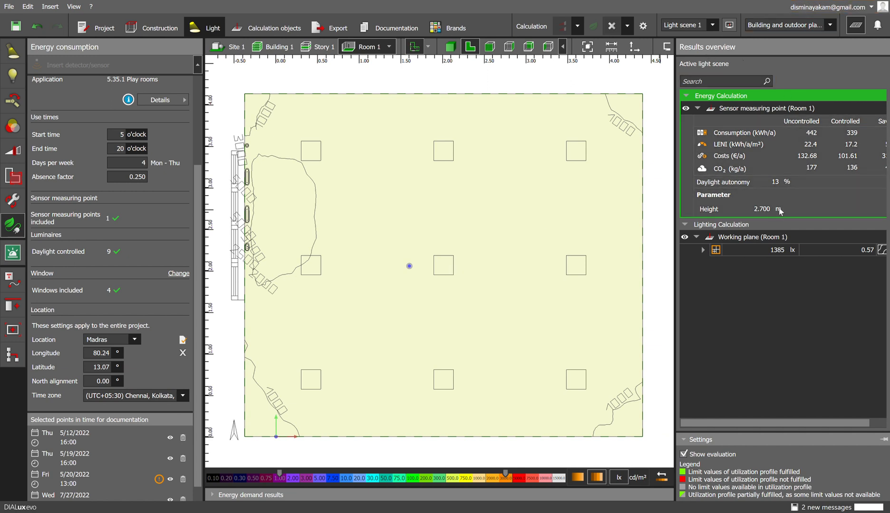
mouse_move(807, 180)
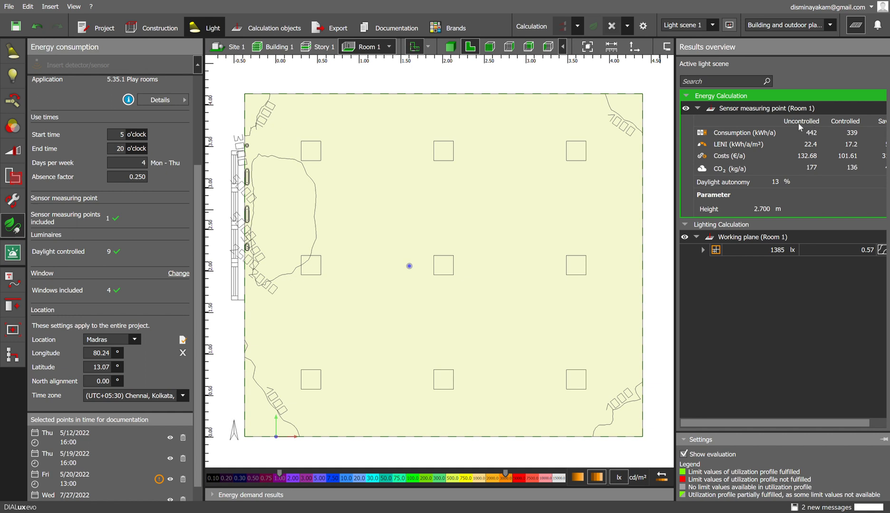
mouse_move(516, 269)
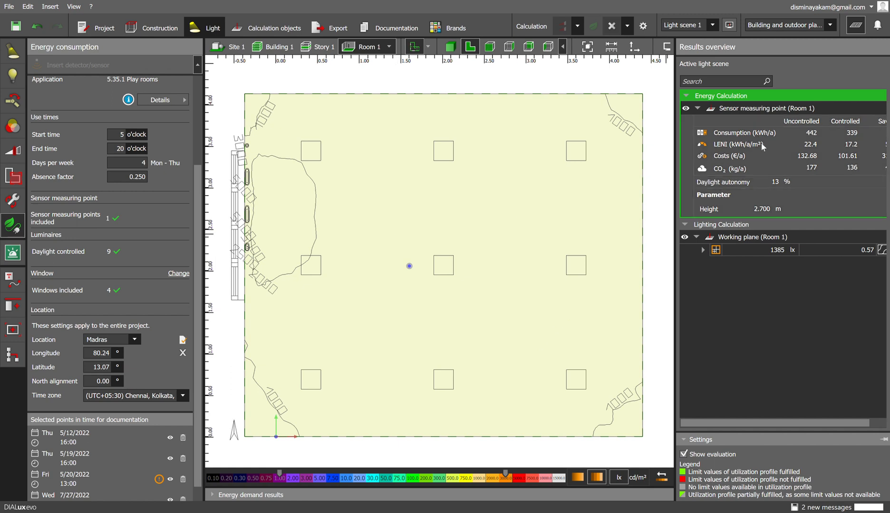
mouse_move(752, 151)
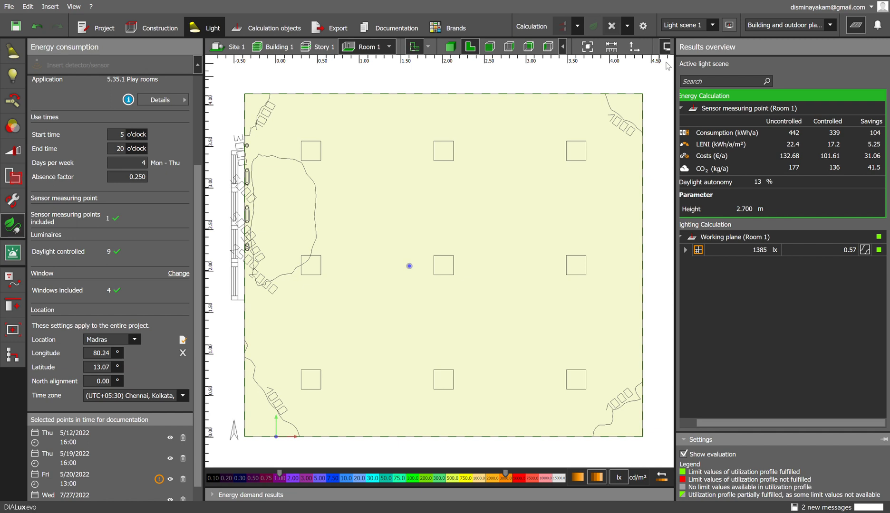
mouse_move(652, 338)
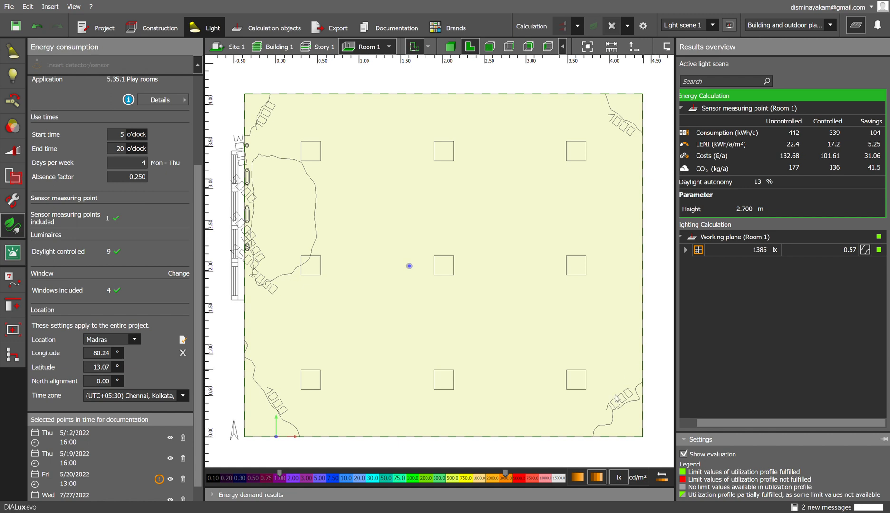
mouse_move(693, 364)
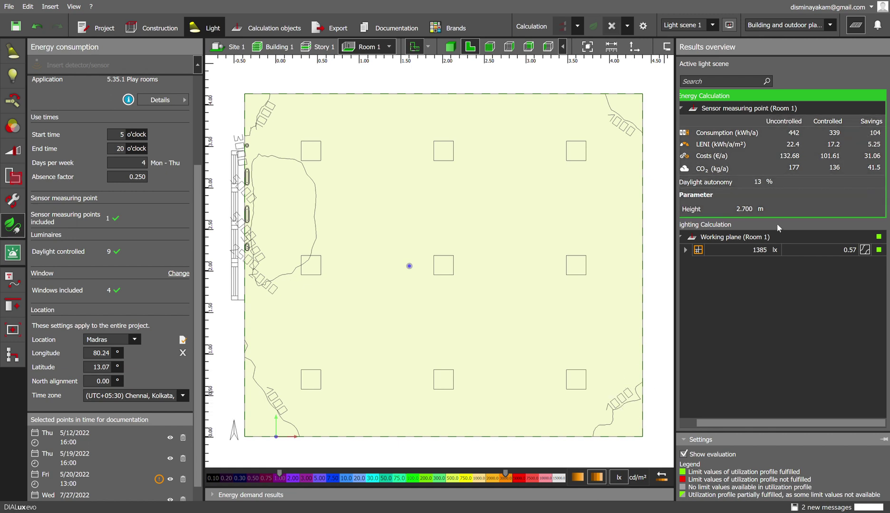
mouse_move(593, 386)
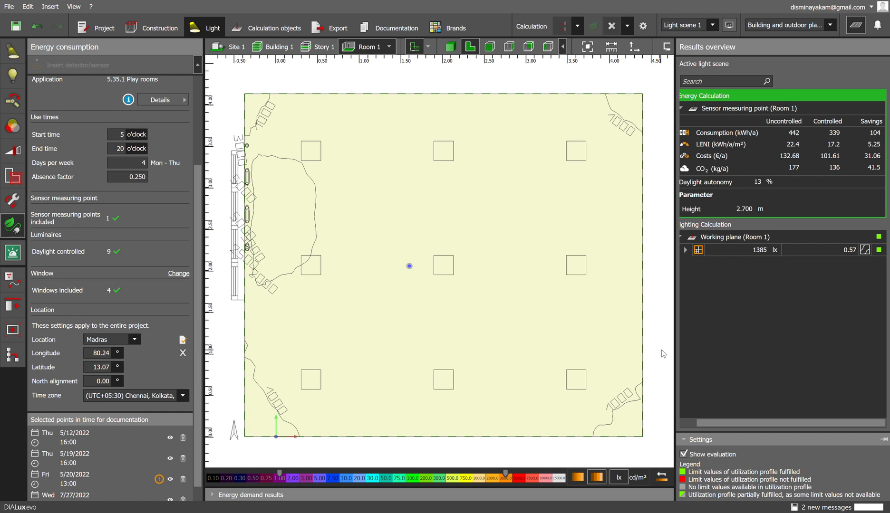
mouse_move(220, 507)
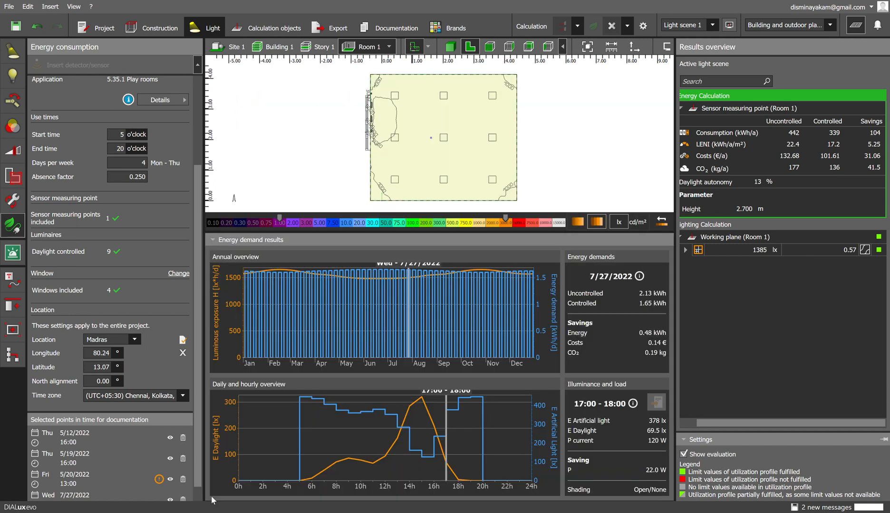
mouse_move(162, 289)
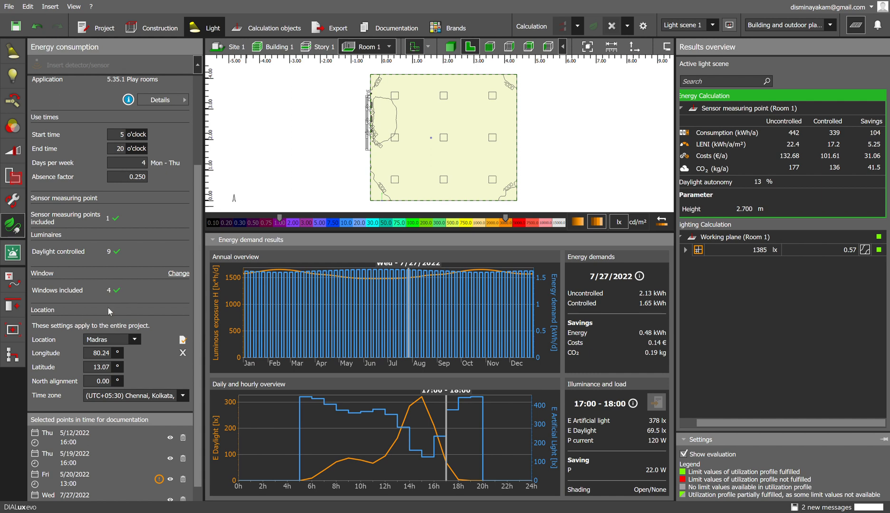
mouse_move(234, 415)
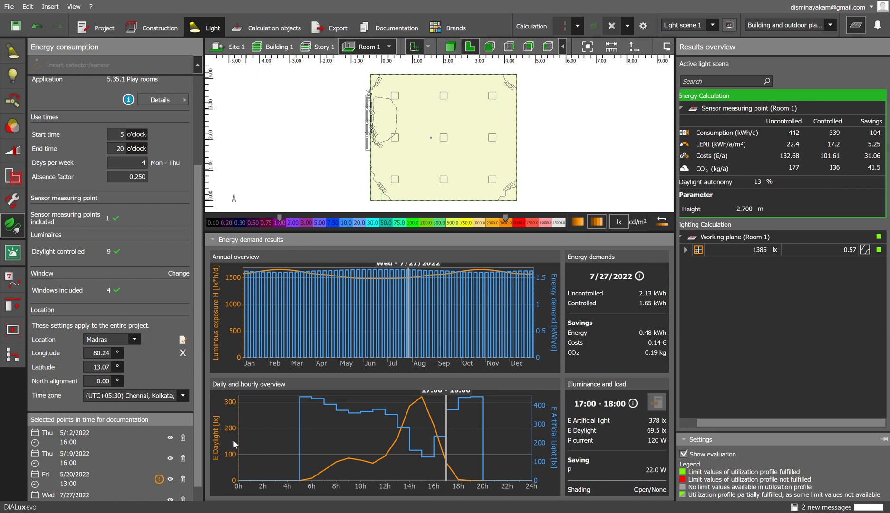
mouse_move(323, 472)
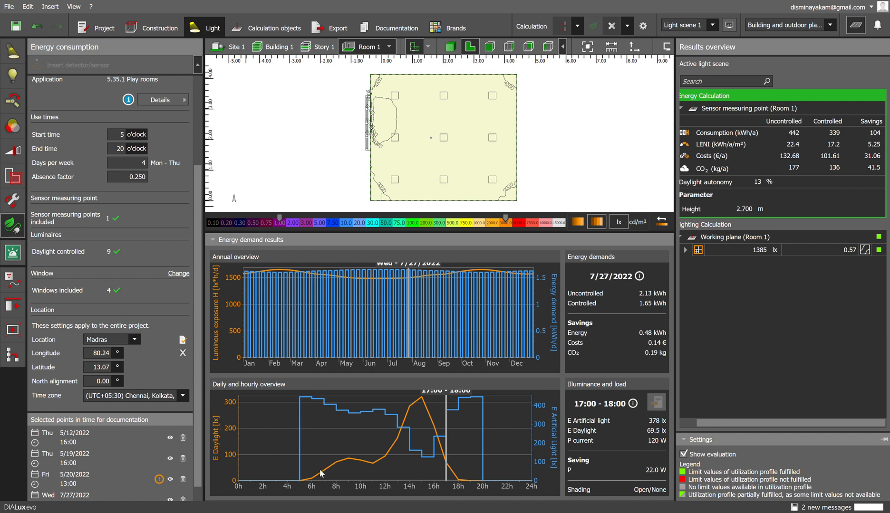
mouse_move(215, 447)
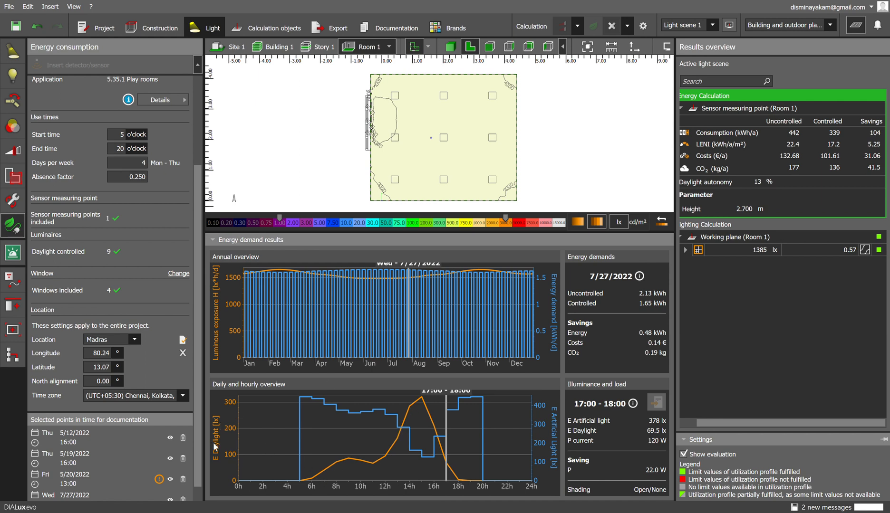
mouse_move(445, 472)
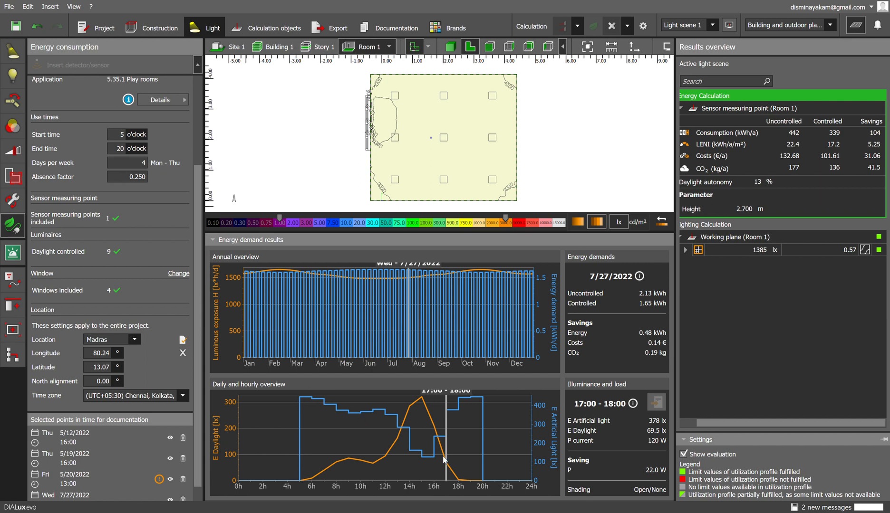
mouse_move(546, 429)
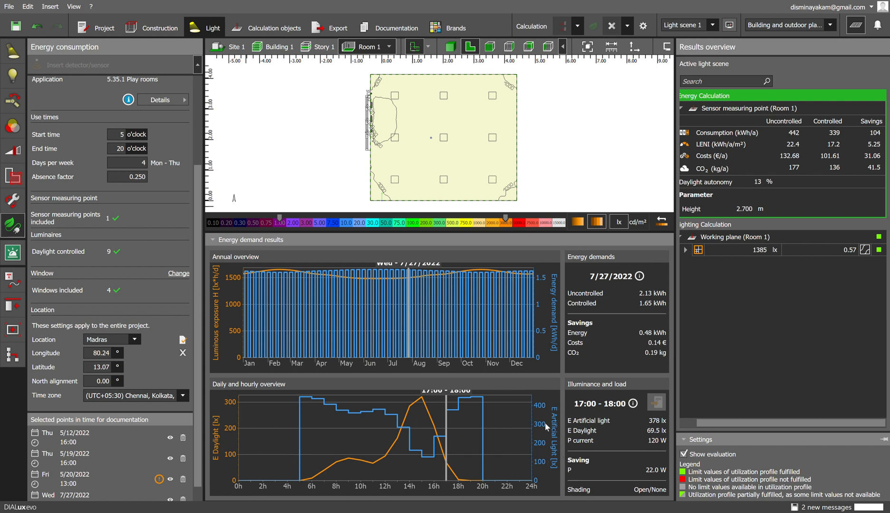
mouse_move(249, 368)
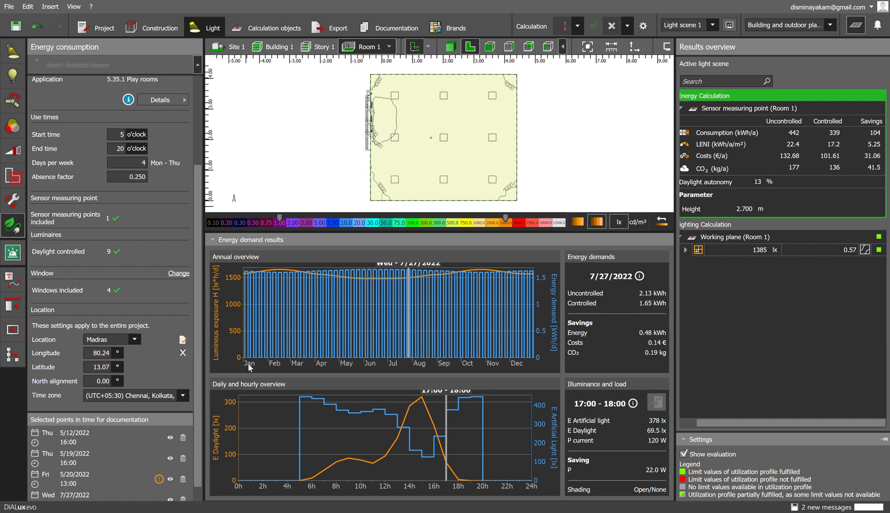
mouse_move(518, 369)
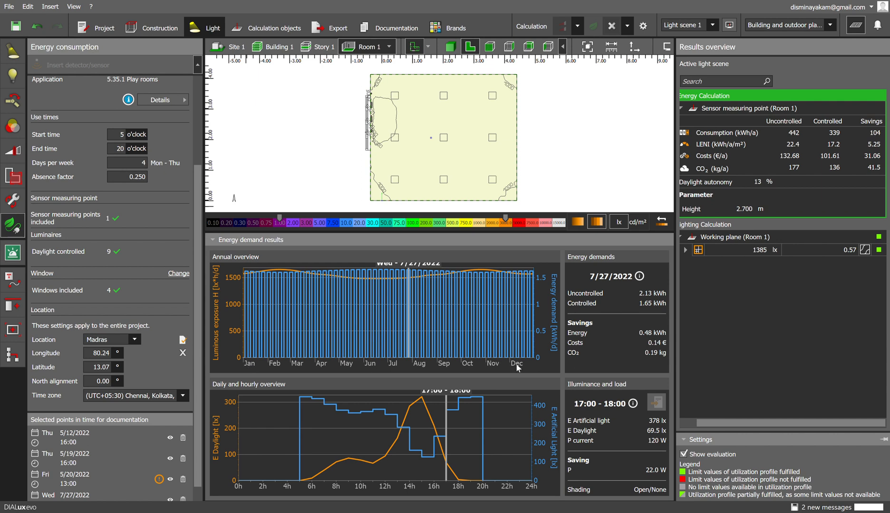
mouse_move(598, 314)
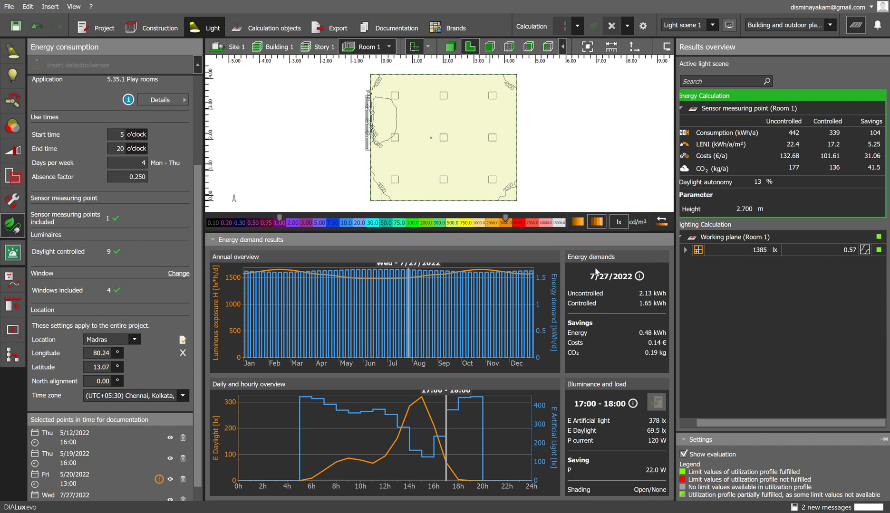
mouse_move(411, 325)
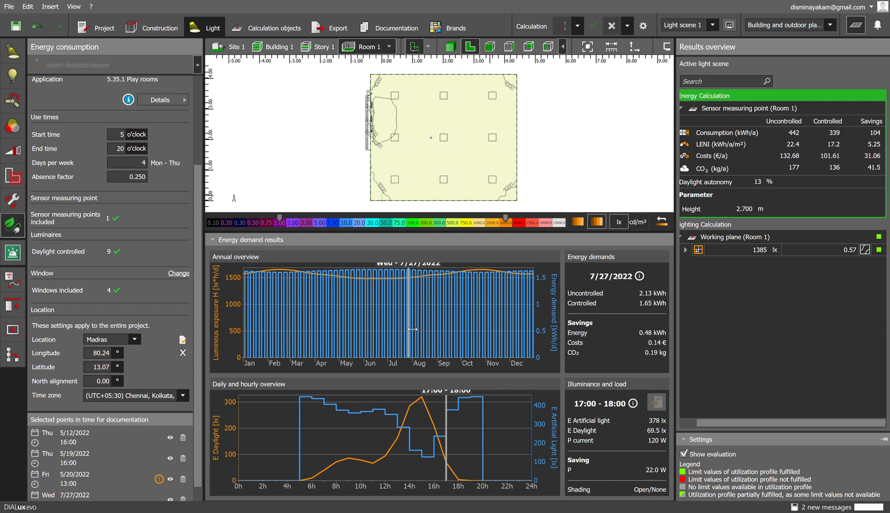
- Try 6 use days per week, keep 4 (Mon–Thu), and select 7/19/2022 on the annual chart
left_click_drag(414, 329, 451, 321)
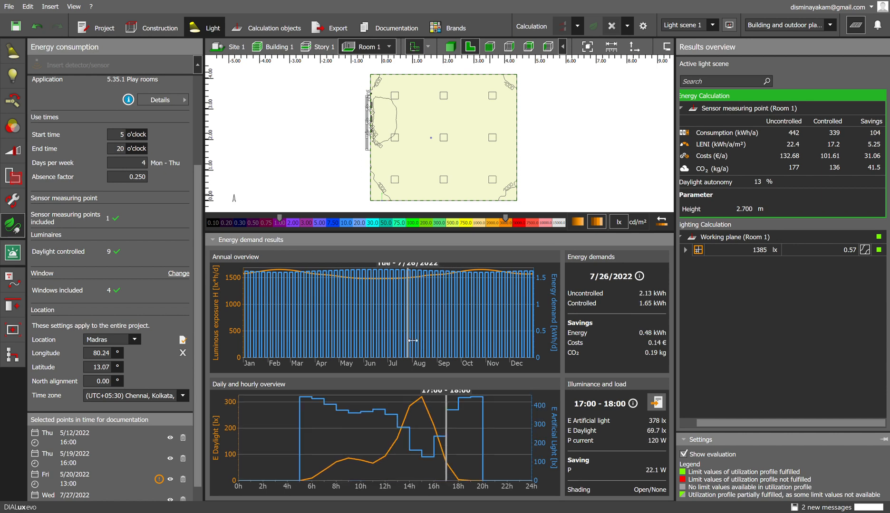
mouse_move(152, 244)
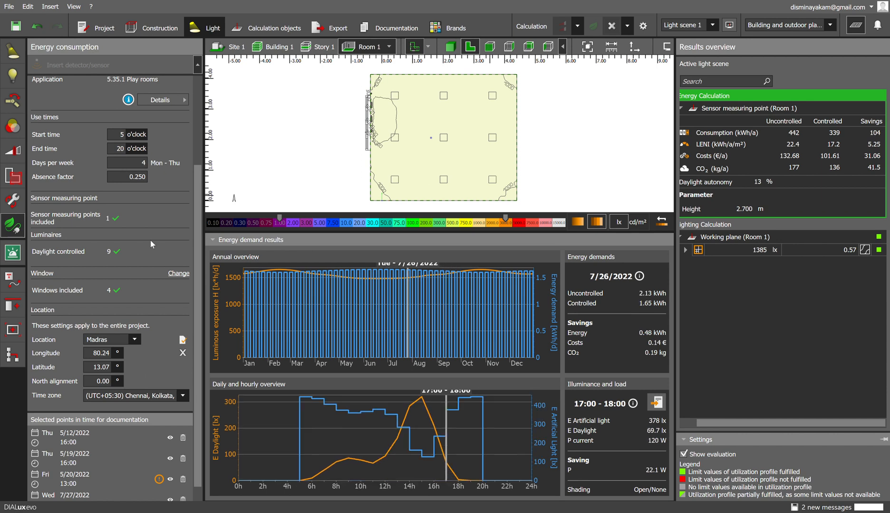
left_click(127, 162)
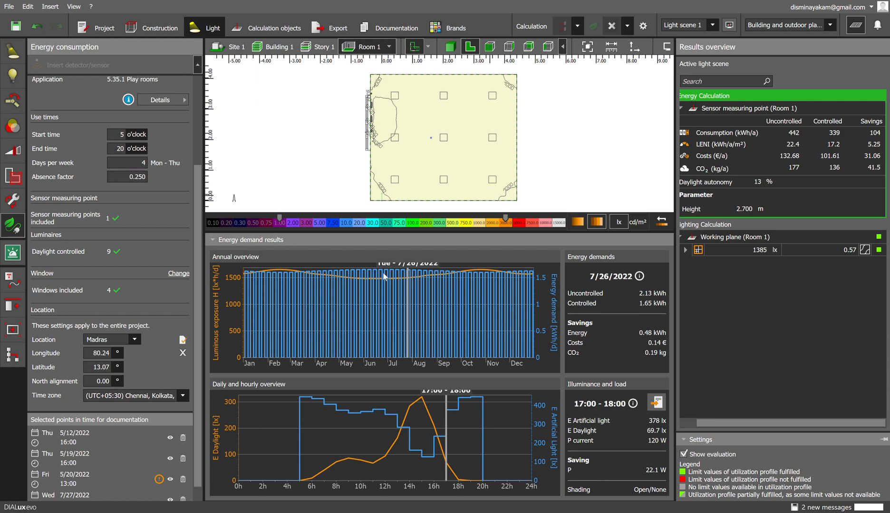
mouse_move(373, 274)
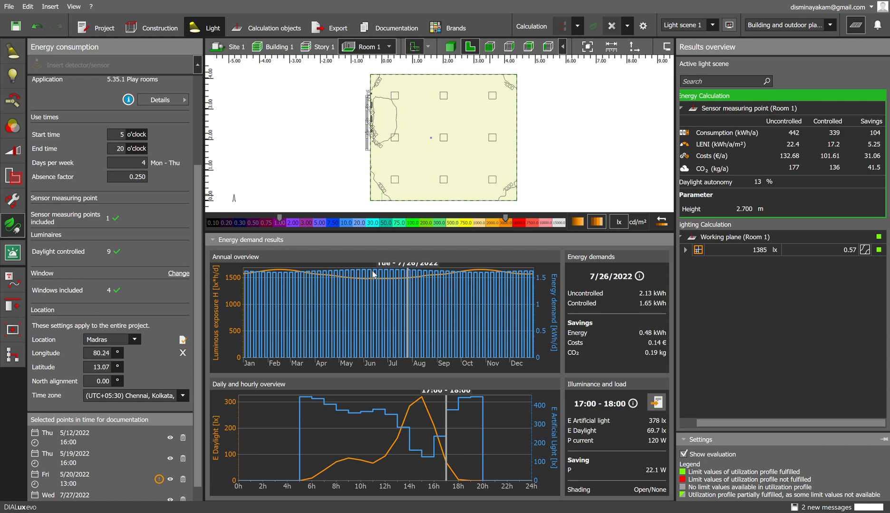
mouse_move(380, 275)
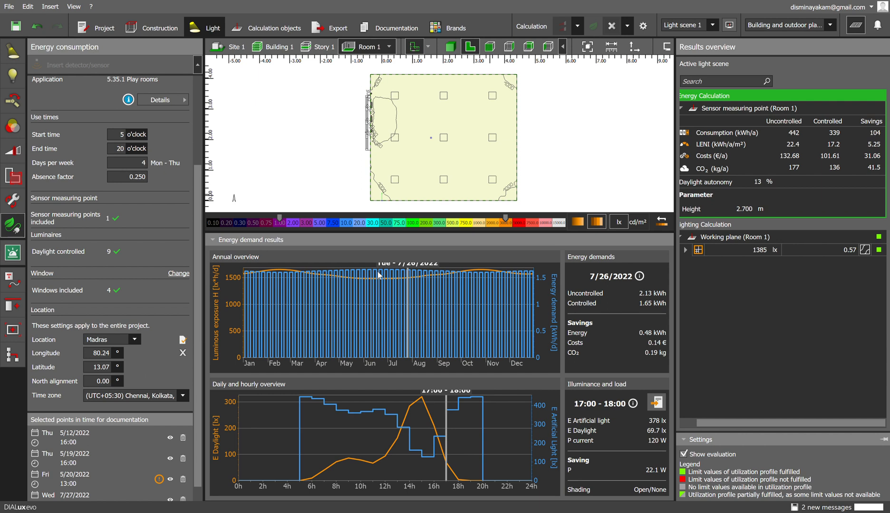
mouse_move(349, 278)
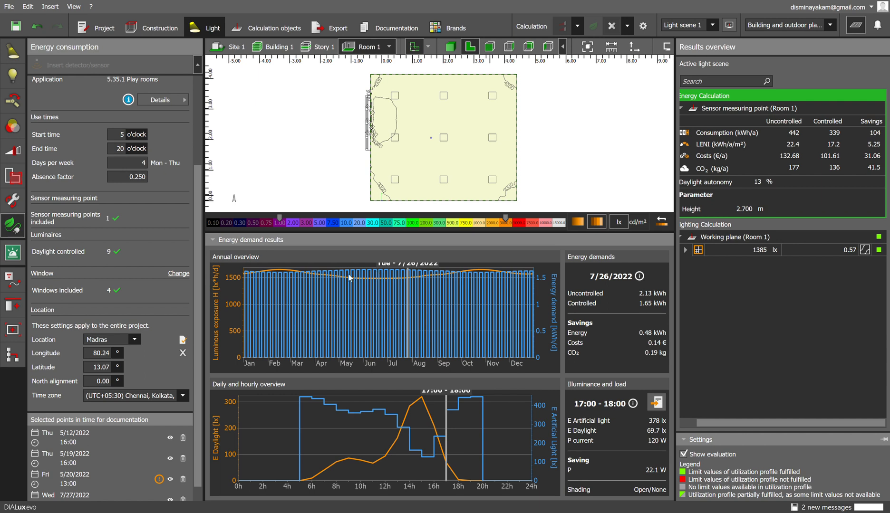
left_click(127, 163)
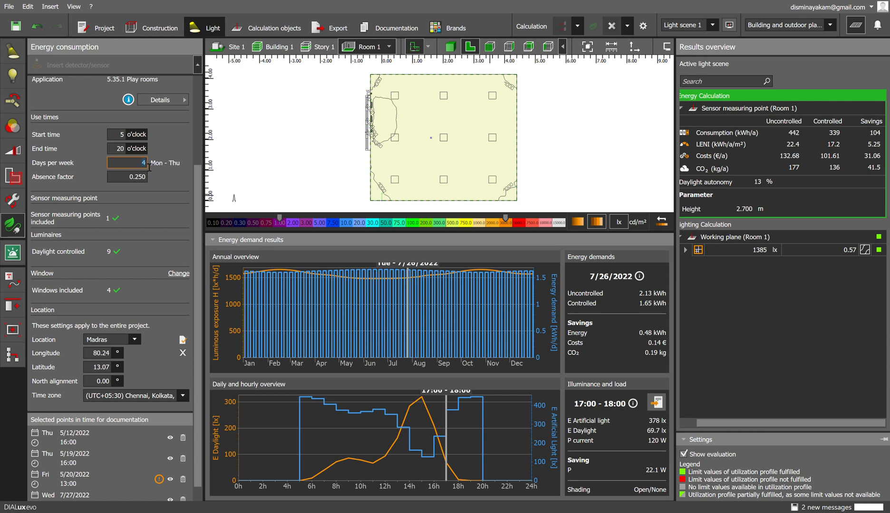
type("6")
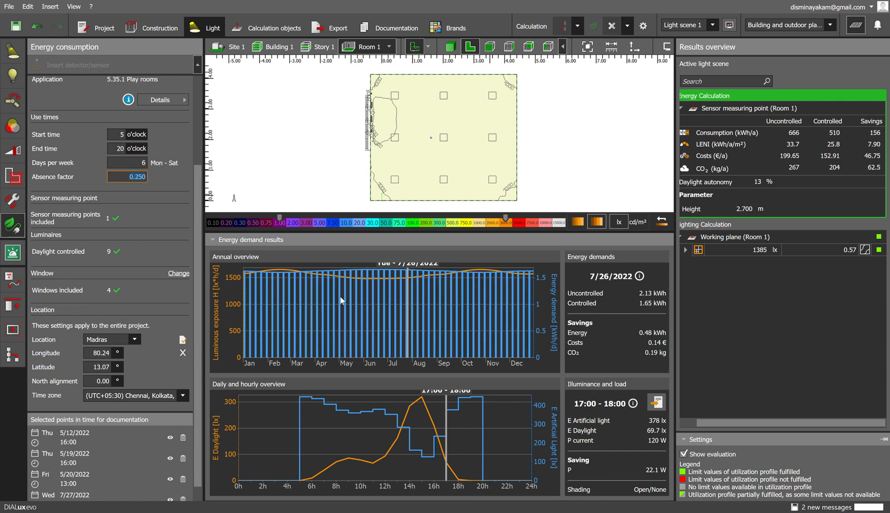
mouse_move(388, 291)
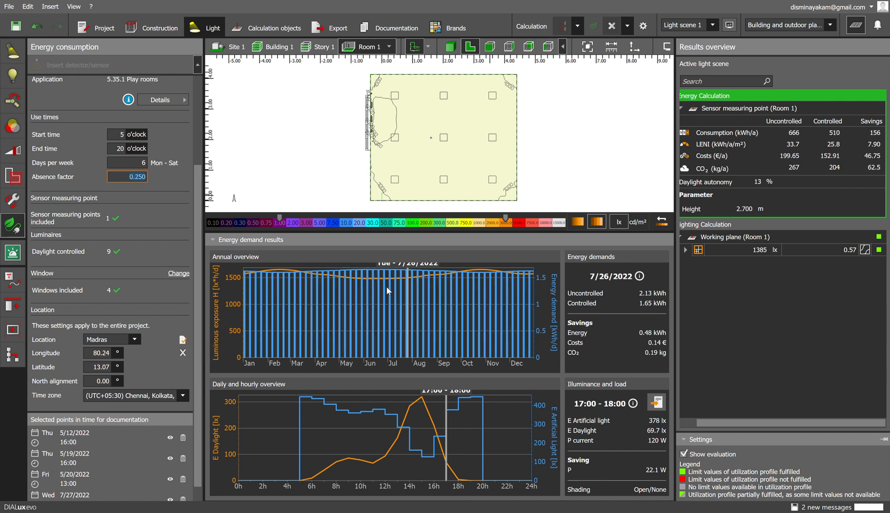
mouse_move(395, 282)
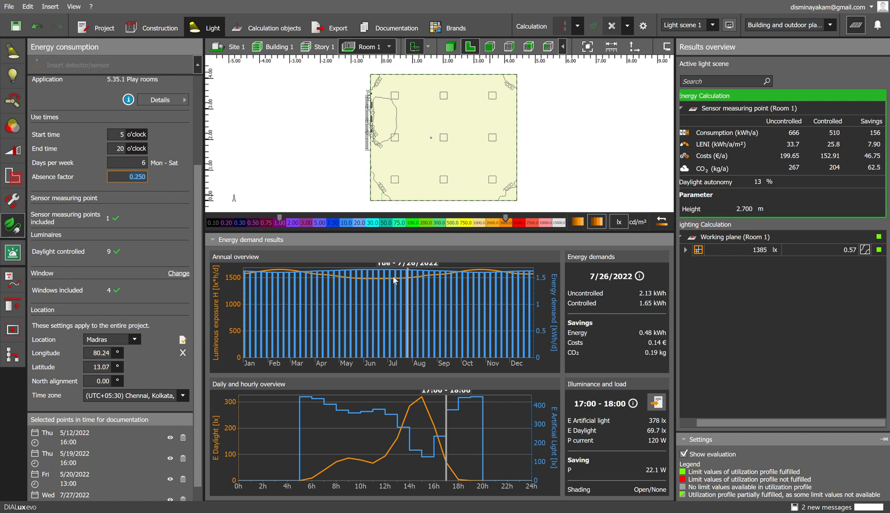
left_click(128, 163)
type("4")
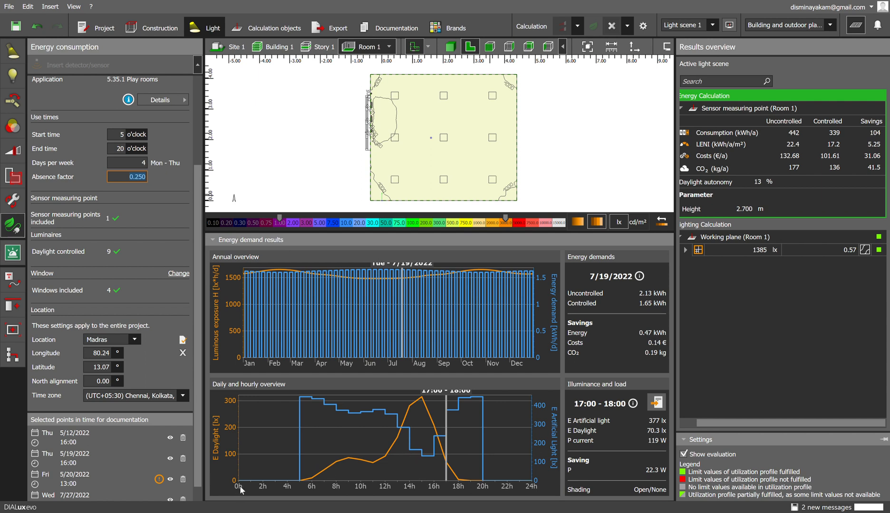
mouse_move(530, 494)
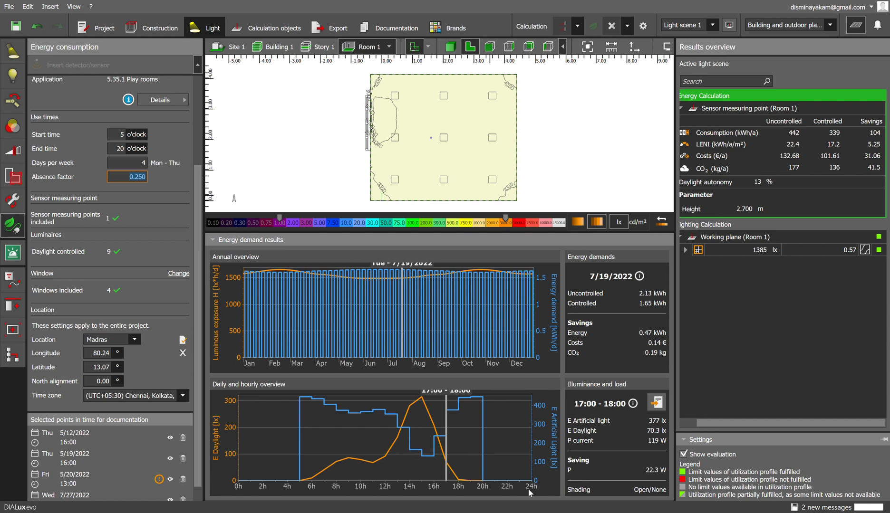
- Select the 15:00–16:00 hour of 7/19/2022 and keep it as a documentation time point
left_click(127, 163)
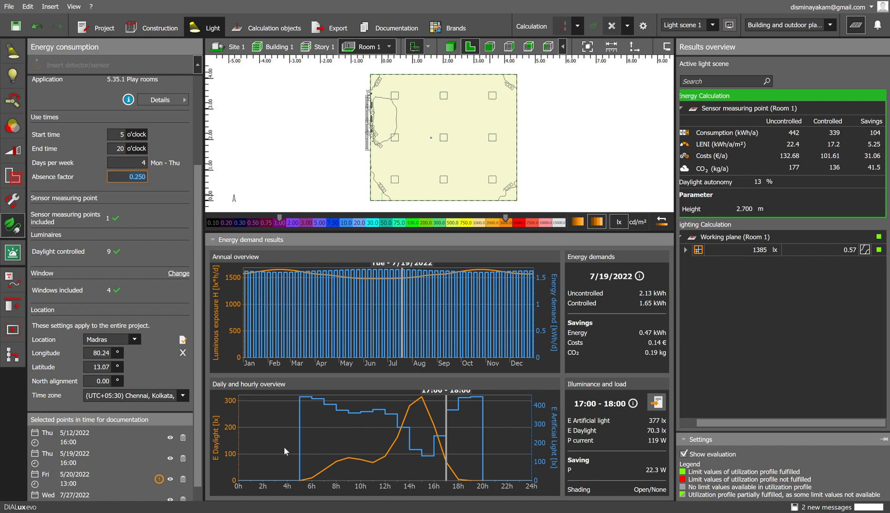
mouse_move(397, 429)
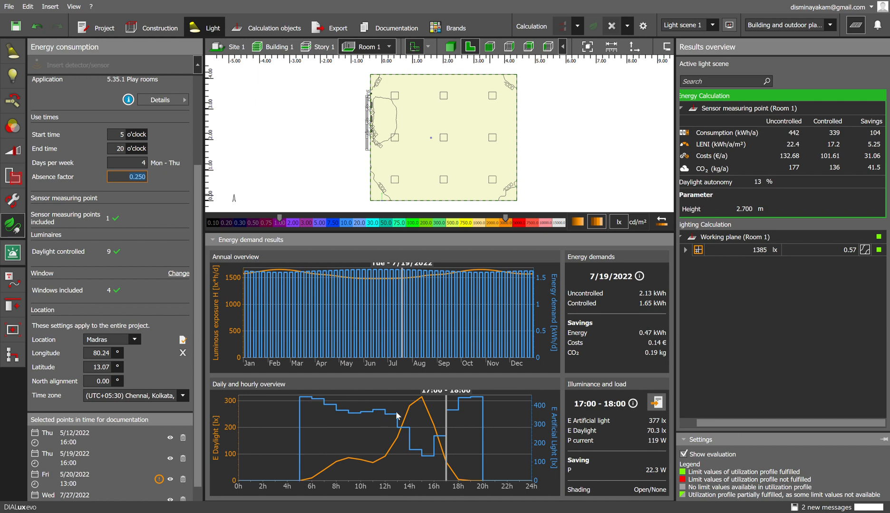
mouse_move(303, 485)
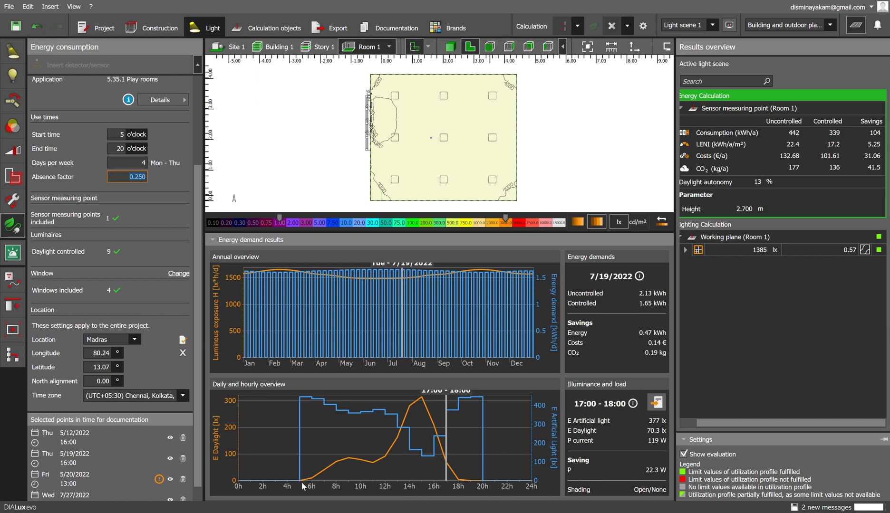
mouse_move(448, 469)
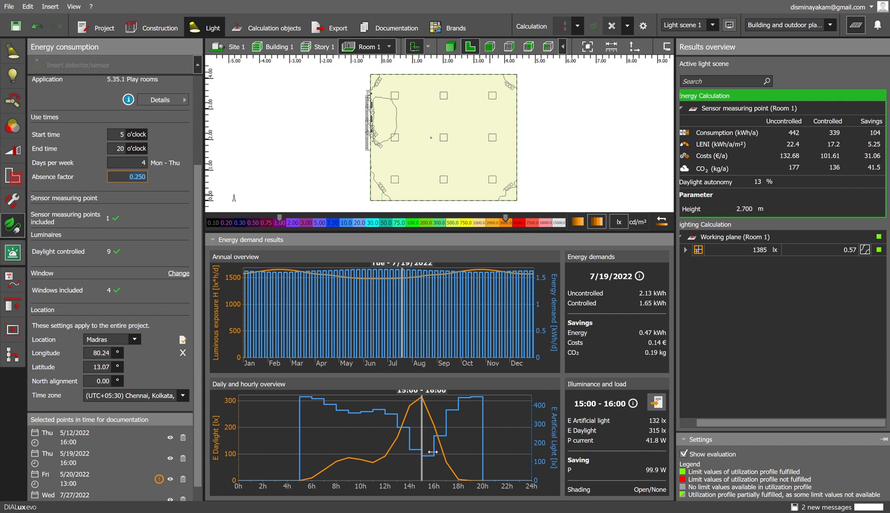
mouse_move(582, 417)
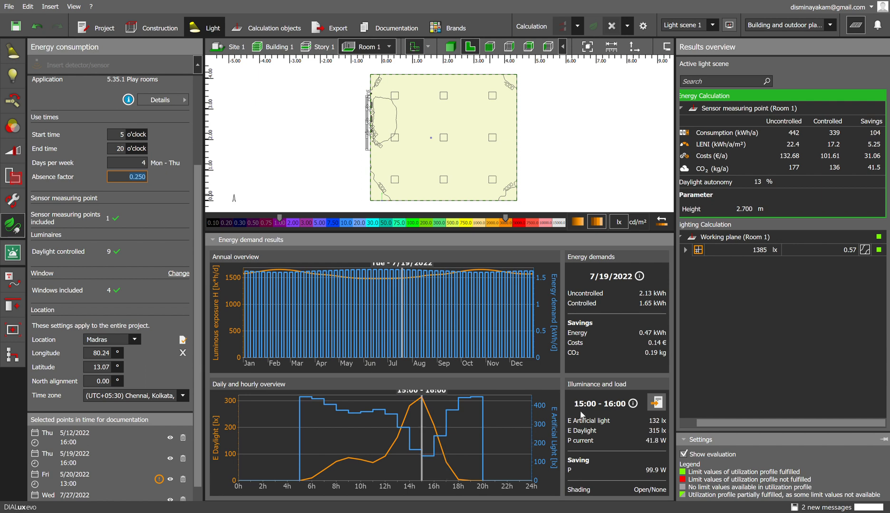
mouse_move(438, 483)
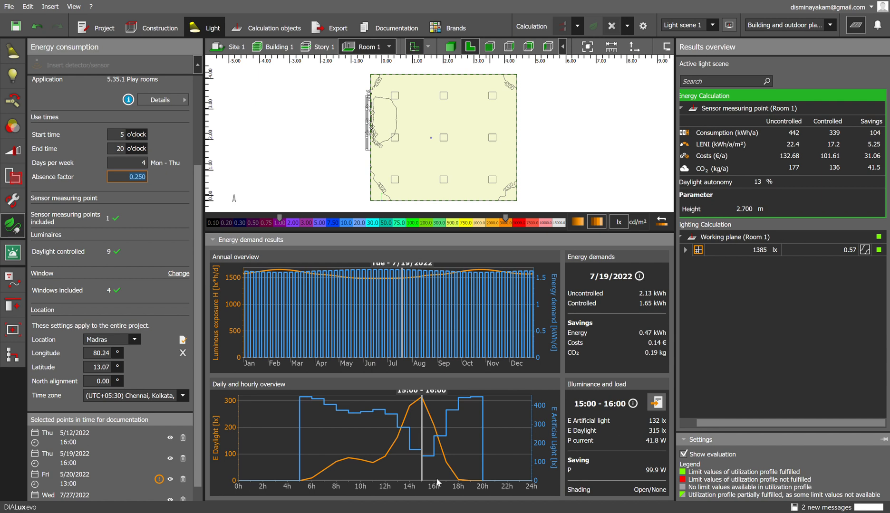
mouse_move(666, 425)
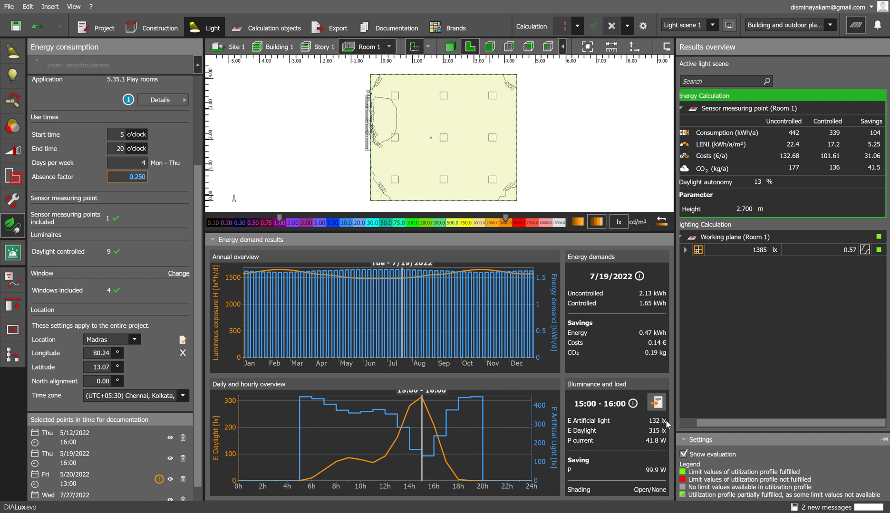
mouse_move(649, 444)
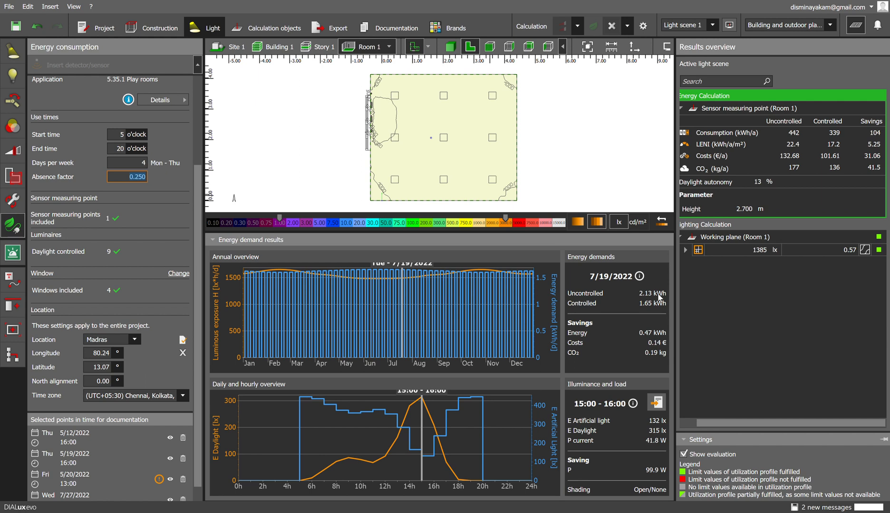
mouse_move(544, 444)
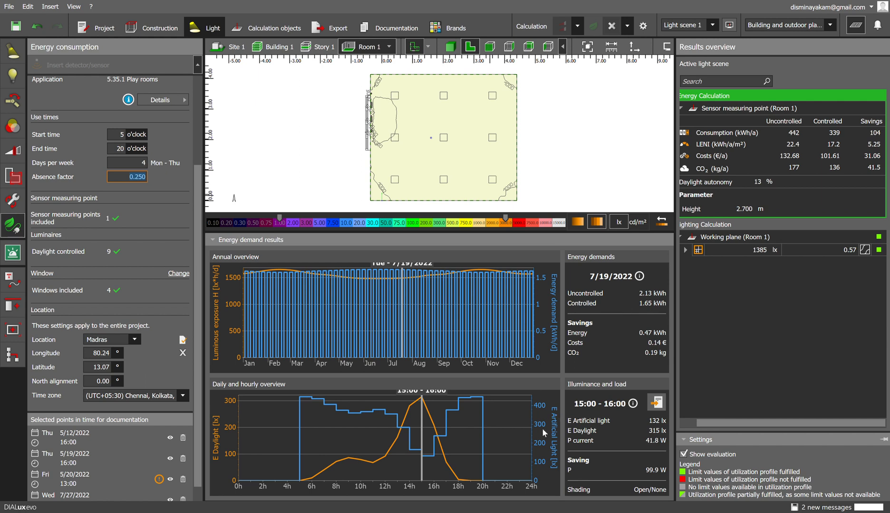
mouse_move(428, 463)
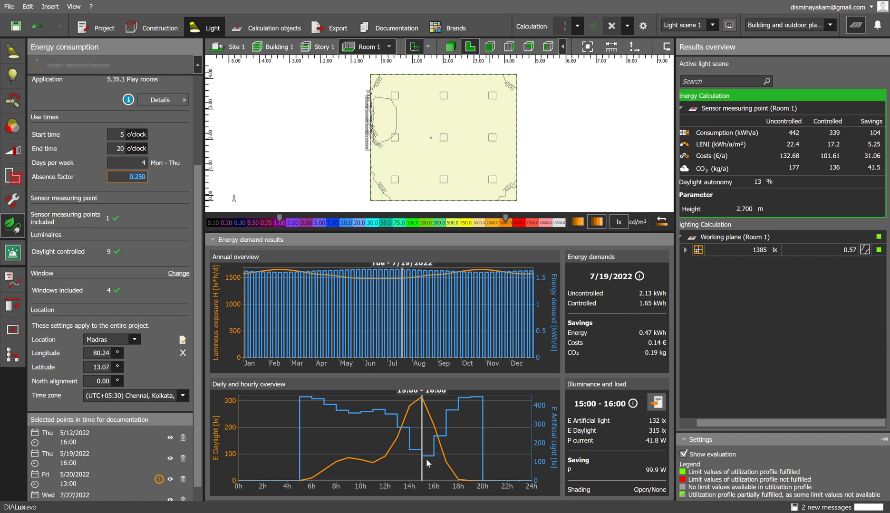
mouse_move(656, 402)
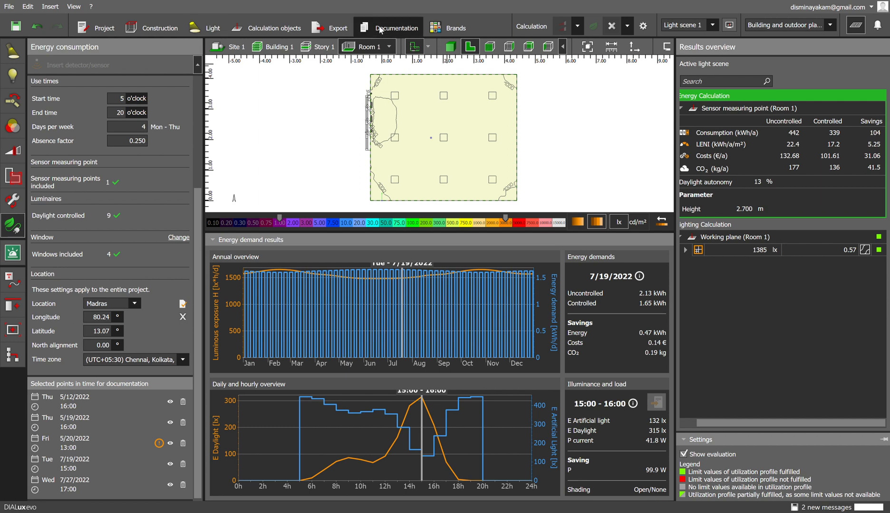
- Show Room 1's Energy evaluation day report for 5/20/2022 13:00 in the documentation
left_click(395, 27)
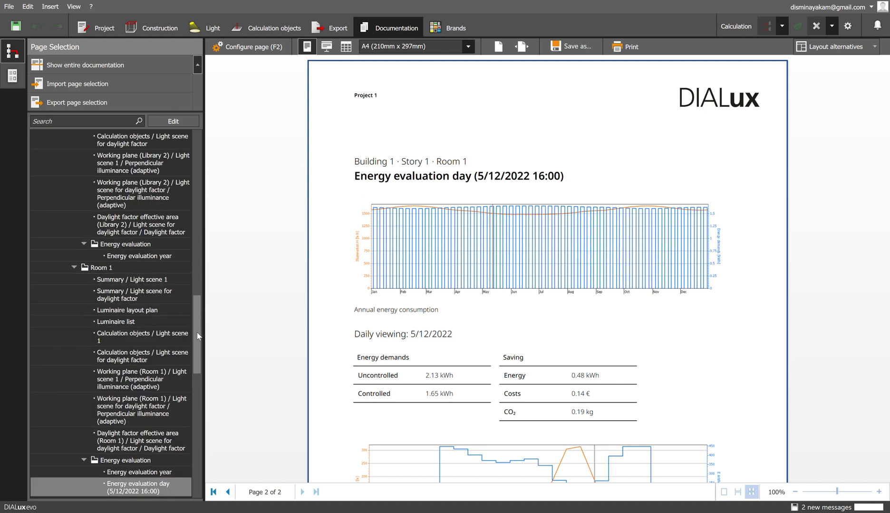
scroll("down", 3)
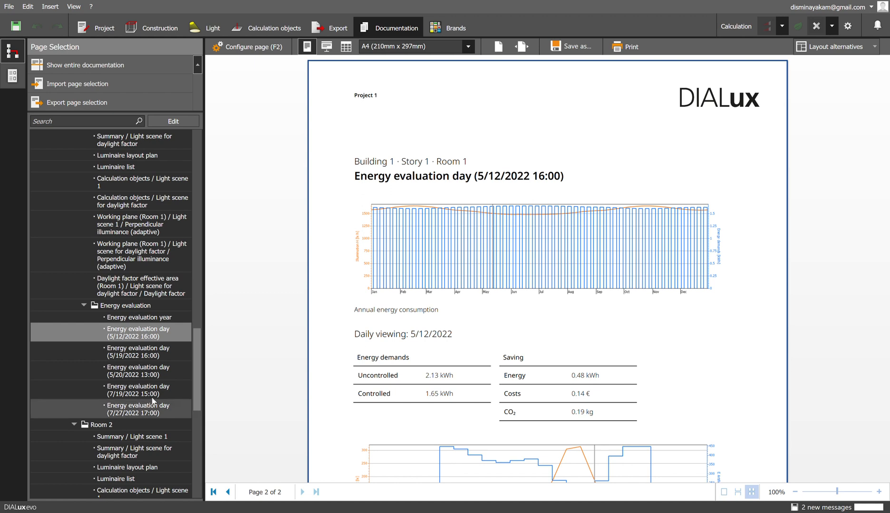
left_click(138, 370)
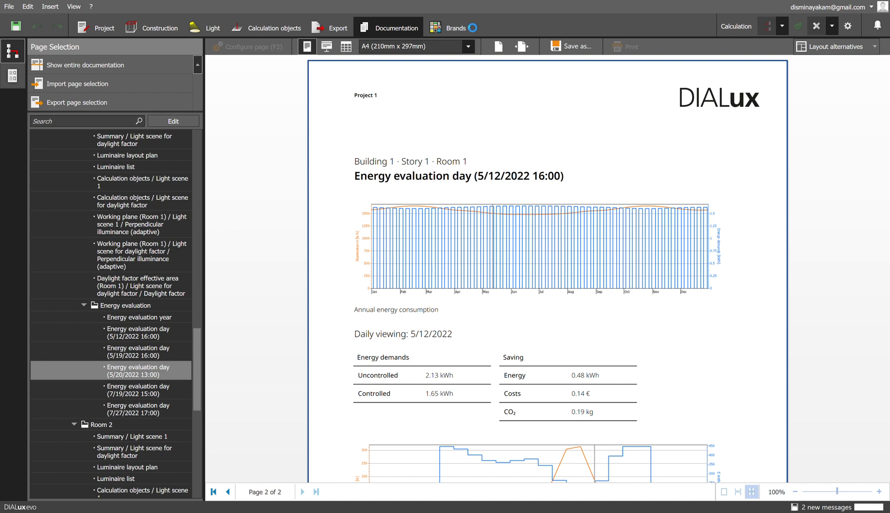
left_click(137, 371)
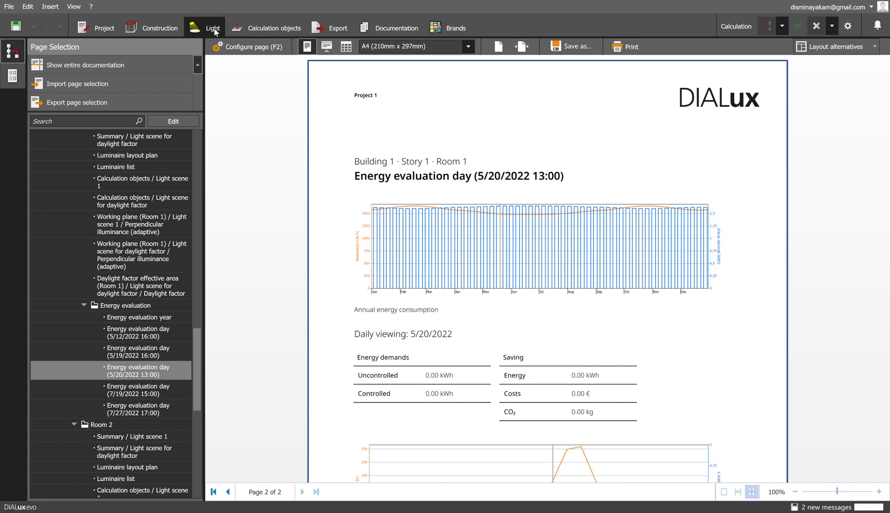
- Review Room 1's Energy evaluation day report for 7/19/2022 15:00, then return to the Light view
left_click(209, 27)
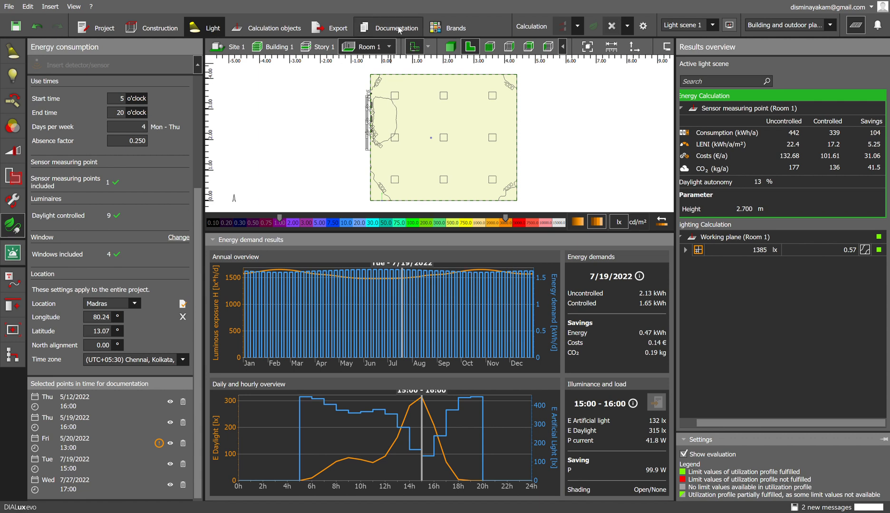
mouse_move(411, 24)
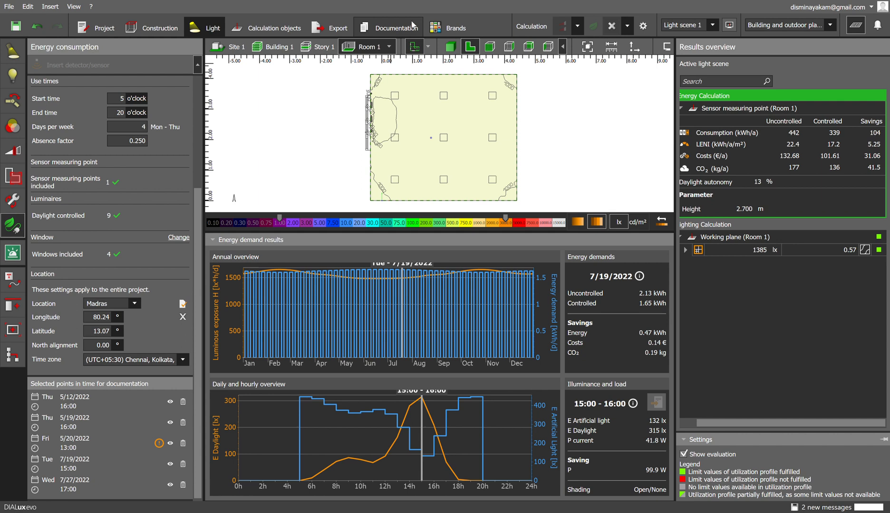
left_click(396, 28)
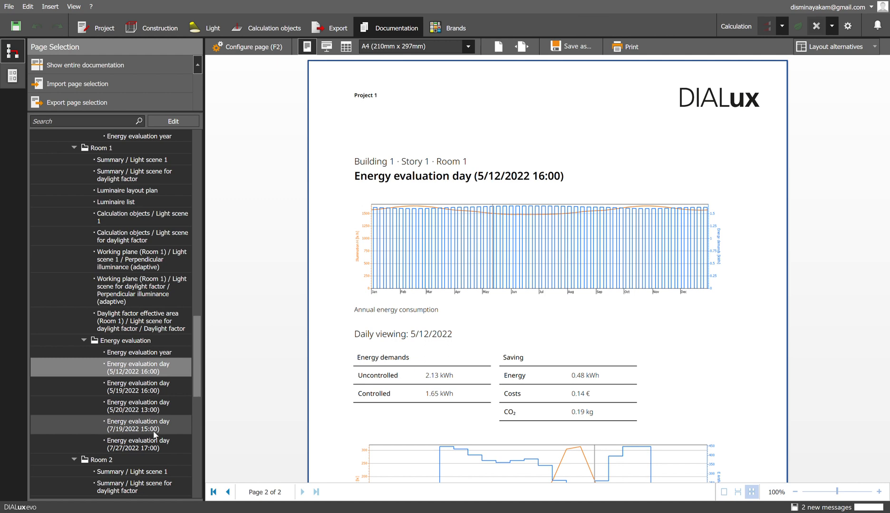
left_click(138, 425)
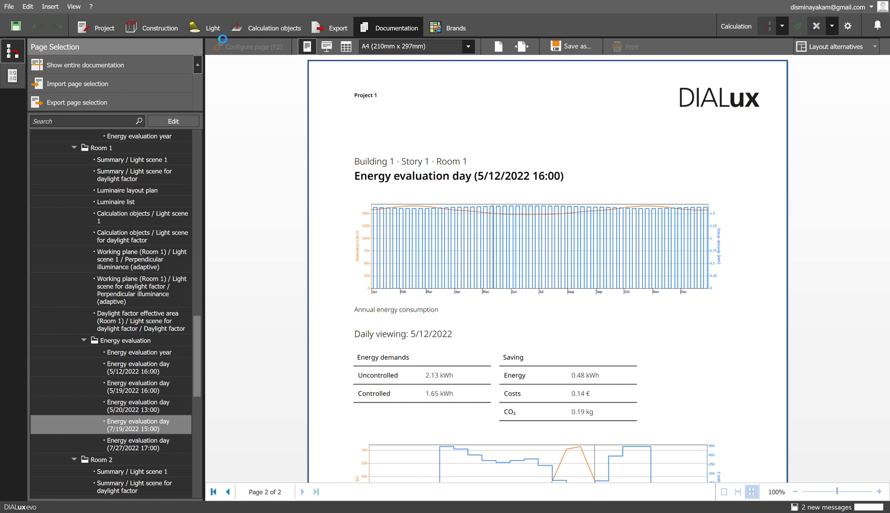
left_click(137, 425)
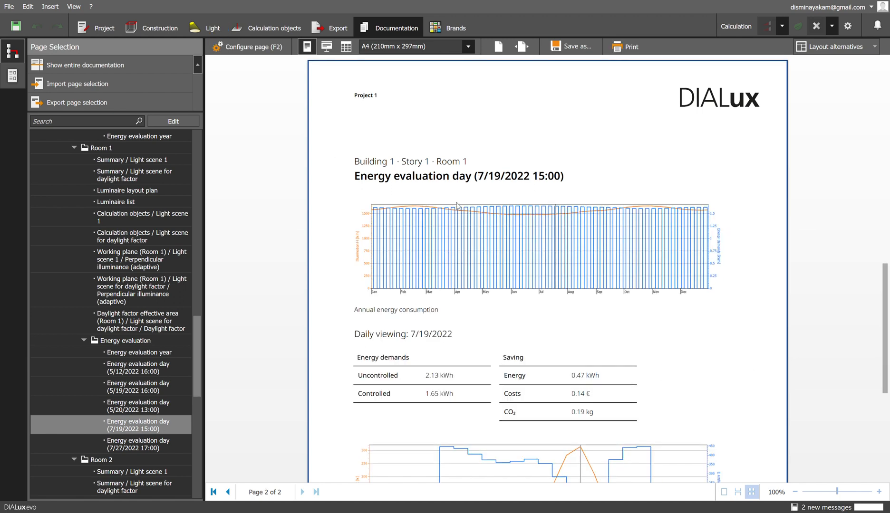
mouse_move(885, 350)
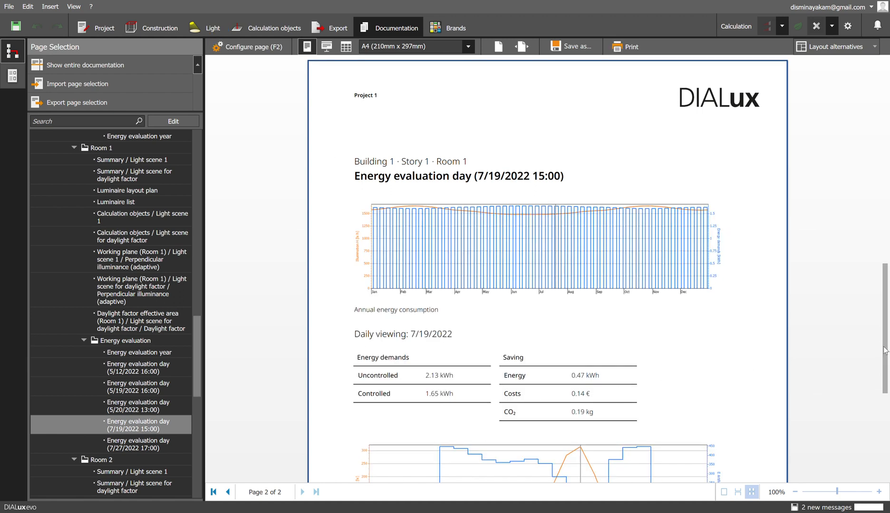
scroll("down", 3)
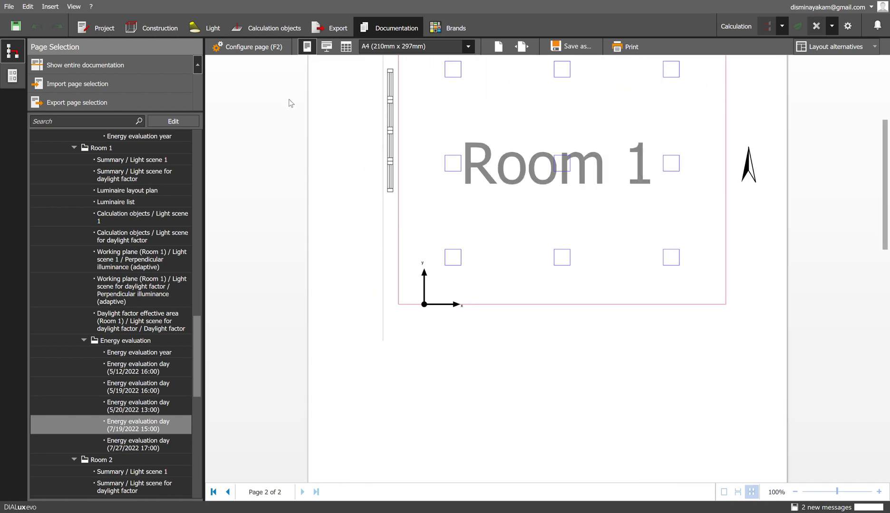
left_click(205, 27)
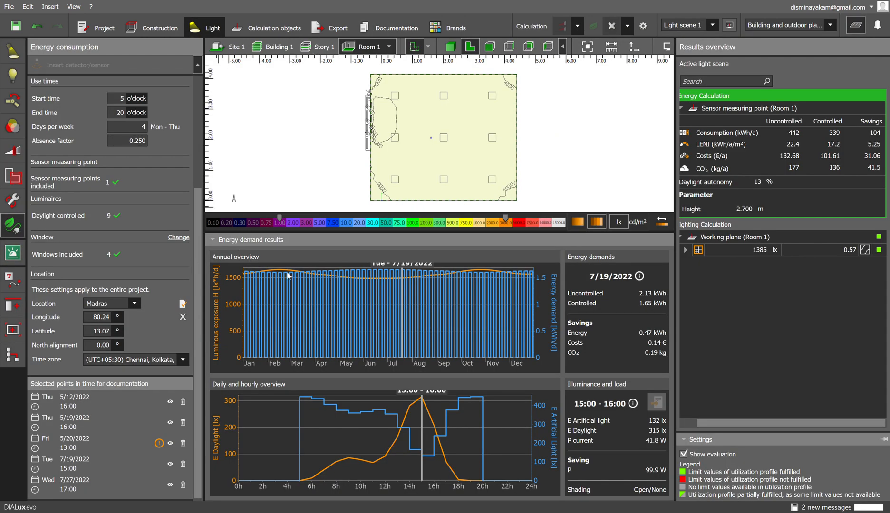
mouse_move(571, 156)
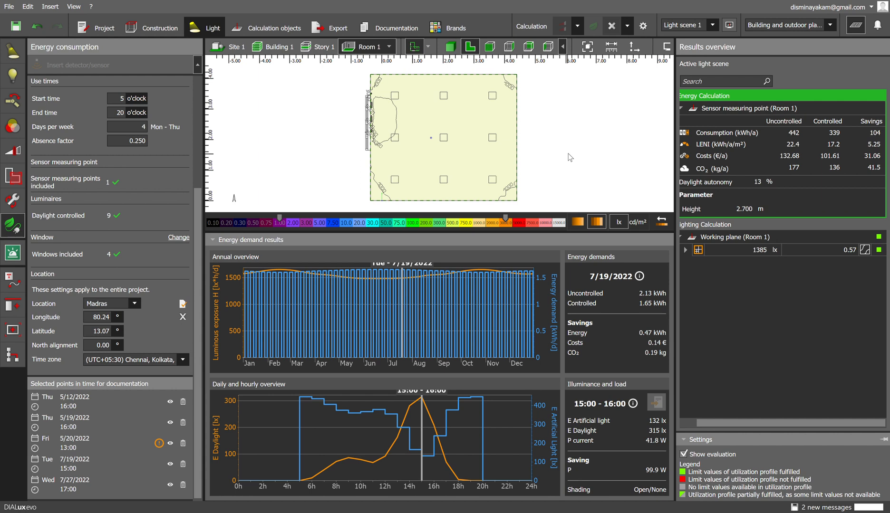